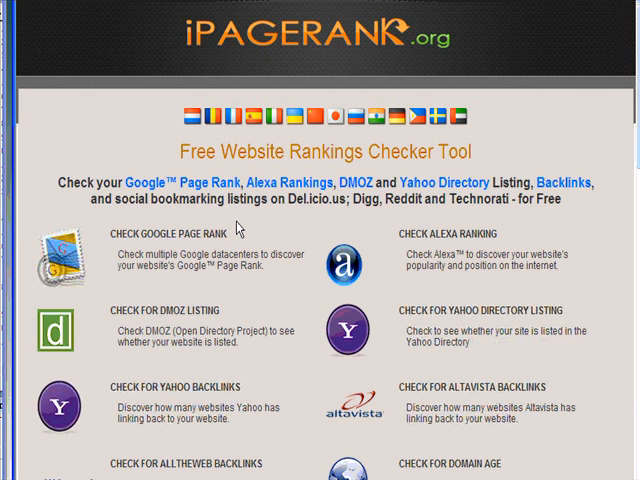
{"action": "mouse_move", "coordinate": [236, 226]}
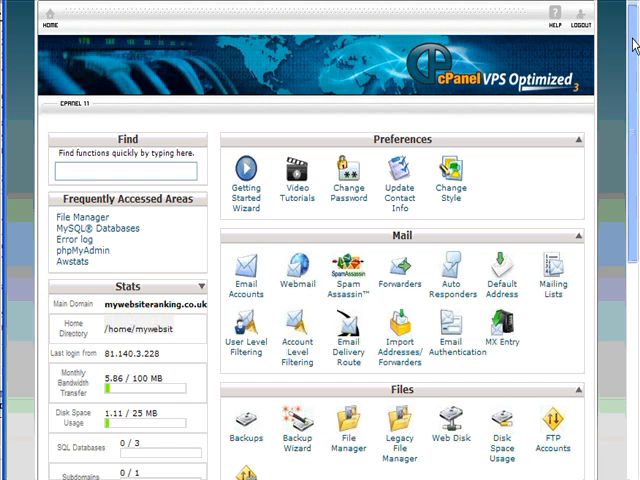
Create a new MySQL database named mywebsit_mywebrank from the MySQL Databases page.
{"action": "scroll", "scroll_direction": "down", "scroll_amount": 3}
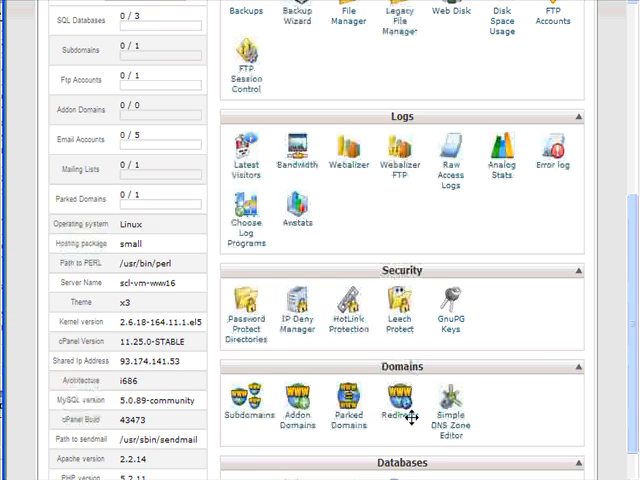
{"action": "scroll", "scroll_direction": "down", "scroll_amount": 3}
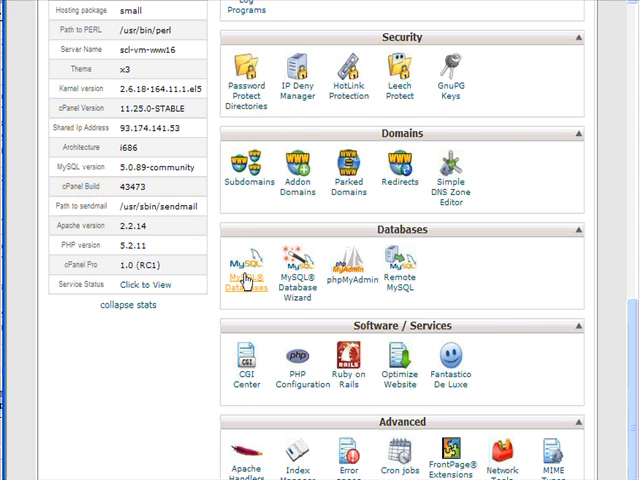
{"action": "left_click", "coordinate": [240, 256]}
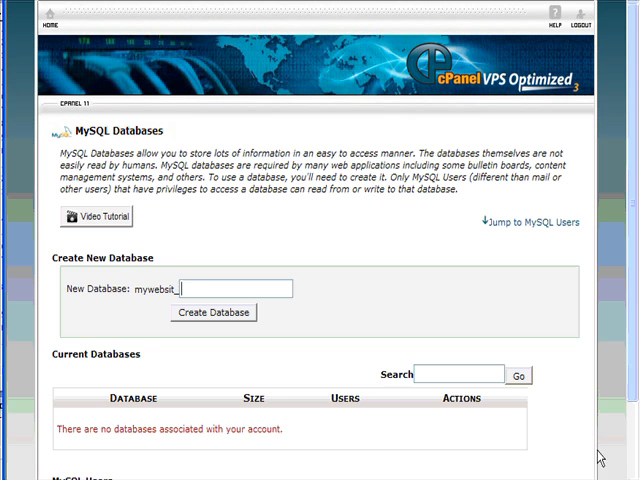
{"action": "type", "text": "myweb"}
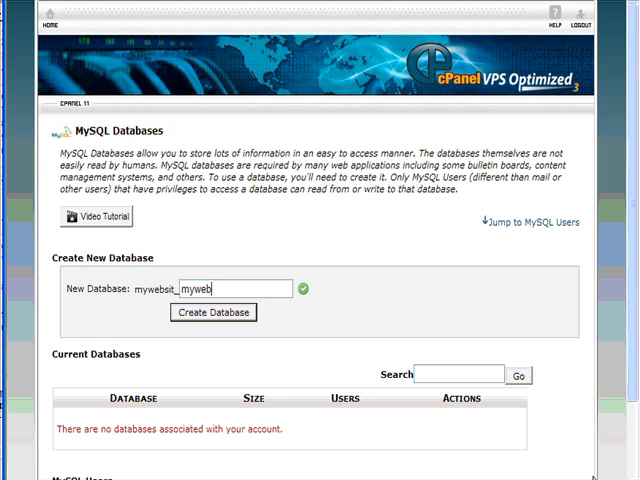
{"action": "type", "text": "rank"}
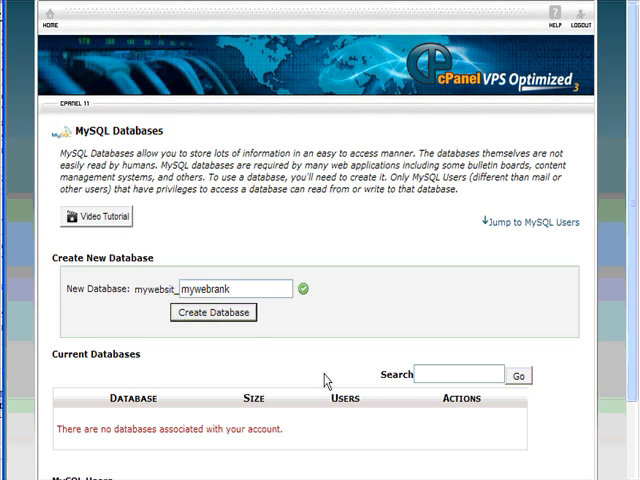
{"action": "left_click", "coordinate": [212, 312]}
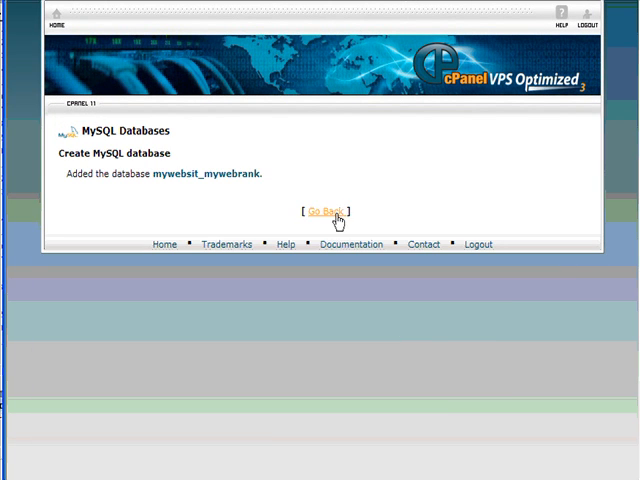
Return to the databases list and copy the mywebsit_mywebrank database name.
{"action": "left_click", "coordinate": [324, 212]}
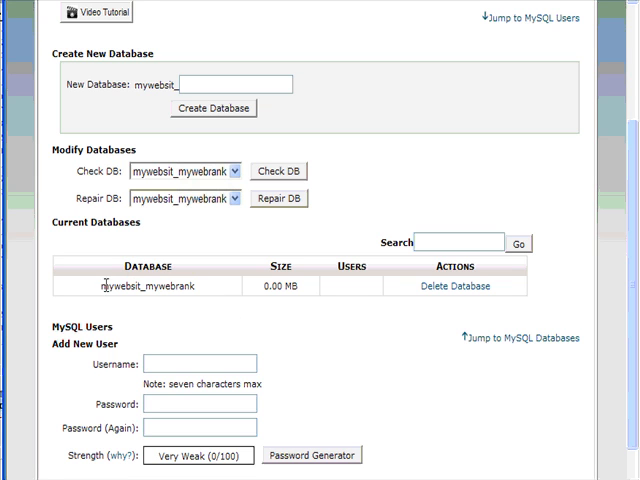
{"action": "right_click", "coordinate": [144, 286]}
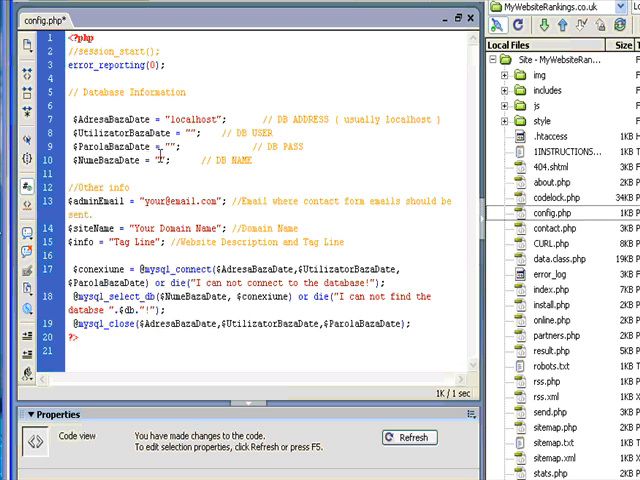
Paste the database name into config.php's $NomBaseDonnee setting.
{"action": "right_click", "coordinate": [160, 150]}
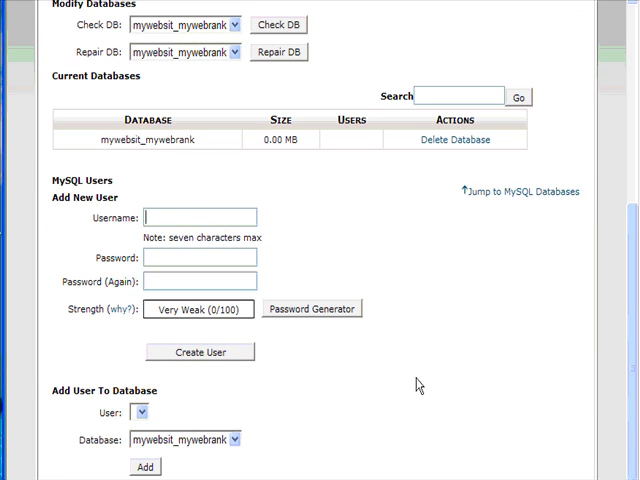
Create MySQL user 'ranking' with a generated strong password.
{"action": "type", "text": "ranking"}
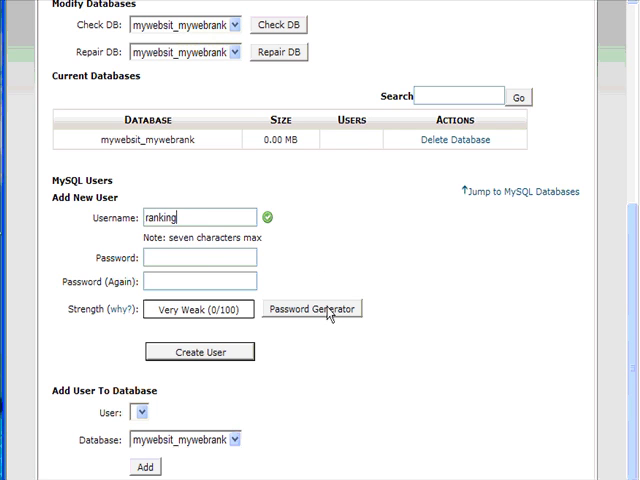
{"action": "mouse_move", "coordinate": [318, 316]}
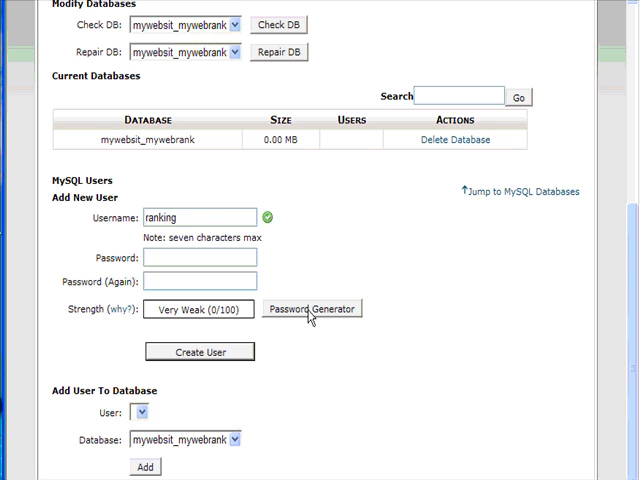
{"action": "left_click", "coordinate": [312, 308]}
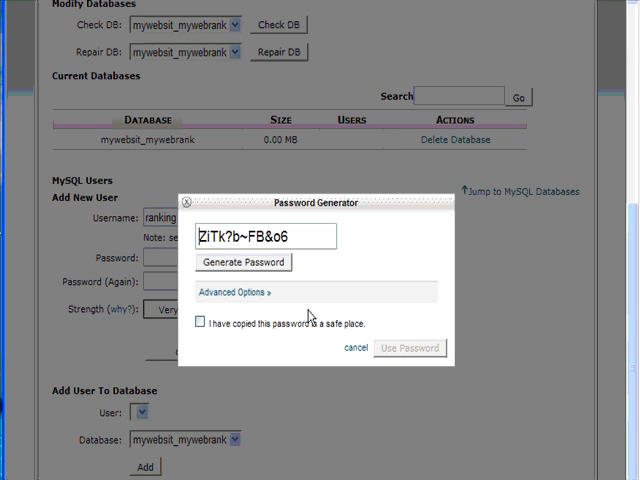
{"action": "mouse_move", "coordinate": [240, 264]}
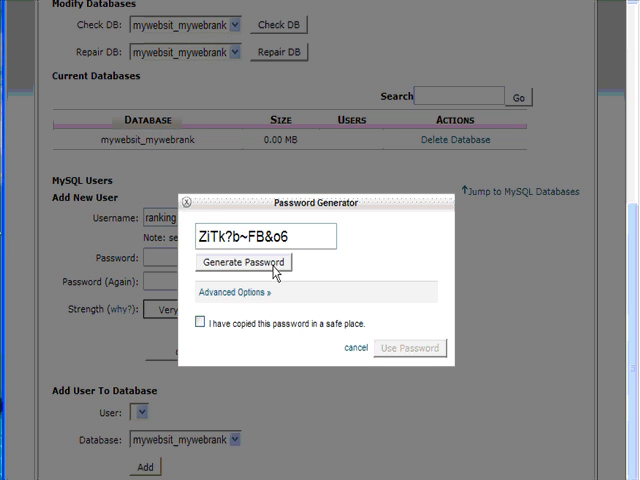
{"action": "left_click", "coordinate": [200, 324]}
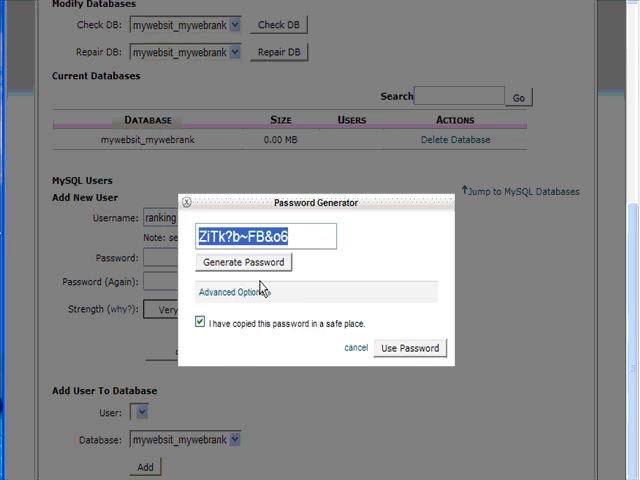
{"action": "left_click", "coordinate": [410, 348]}
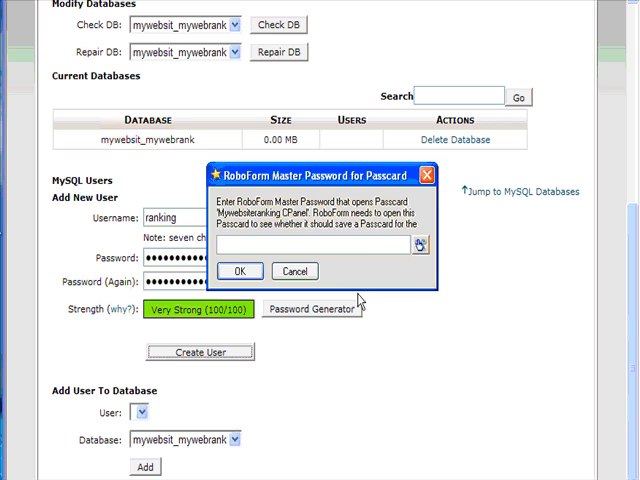
{"action": "left_click", "coordinate": [294, 272]}
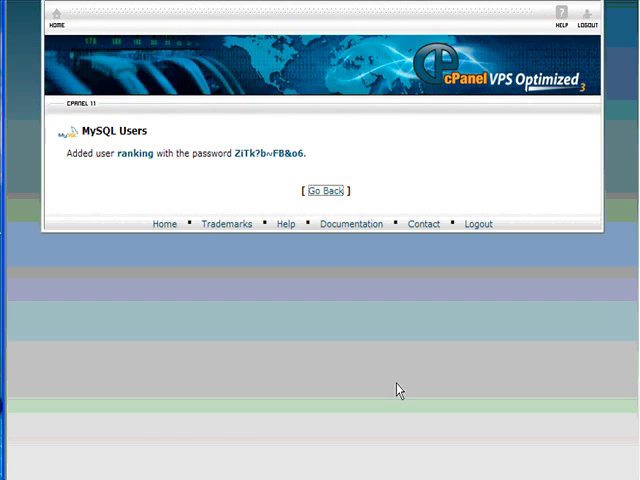
Return to MySQL Databases and reach the Add User To Database section.
{"action": "left_click", "coordinate": [322, 192]}
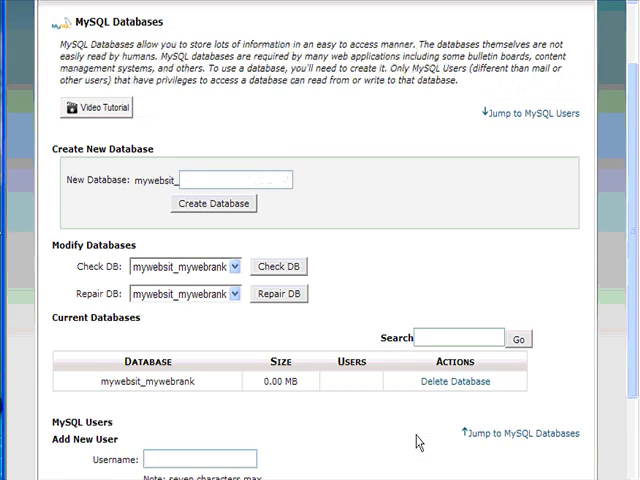
{"action": "scroll", "scroll_direction": "down", "scroll_amount": 3}
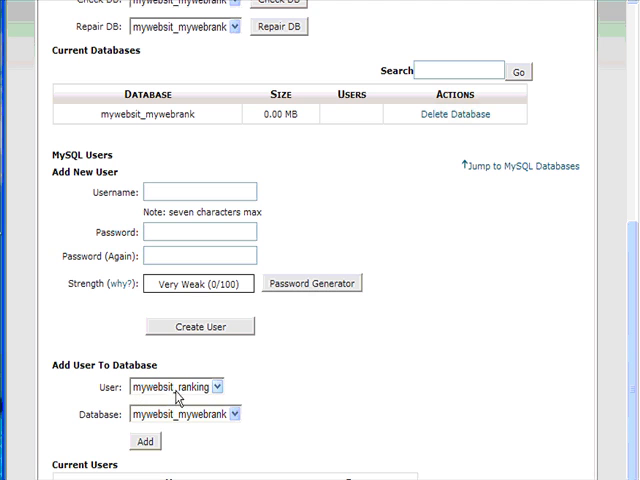
{"action": "mouse_move", "coordinate": [210, 388]}
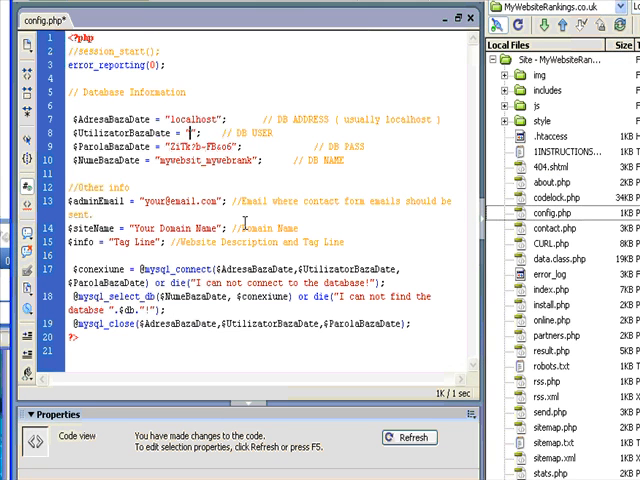
Enter mywebsit_ranking as the database user in config.php's $UtilisateurBaseDonnee.
{"action": "type", "text": "mywebsit_"}
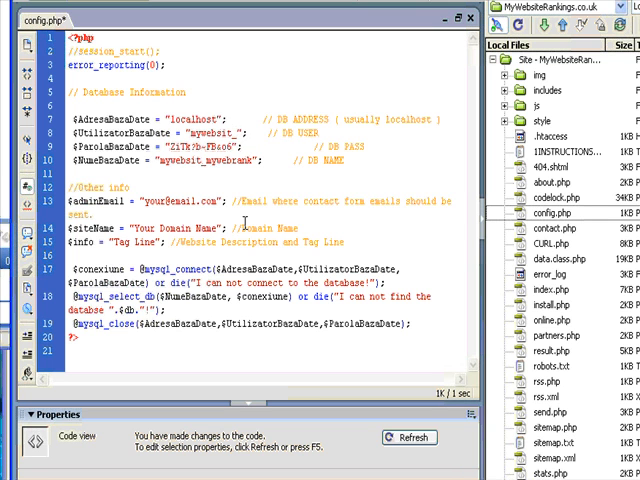
{"action": "type", "text": "ranking"}
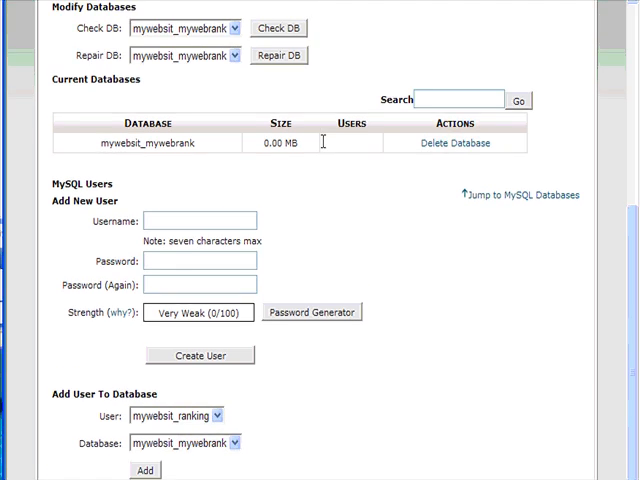
Grant mywebsit_ranking all privileges on mywebsit_mywebrank and apply the changes.
{"action": "scroll", "scroll_direction": "up", "scroll_amount": 3}
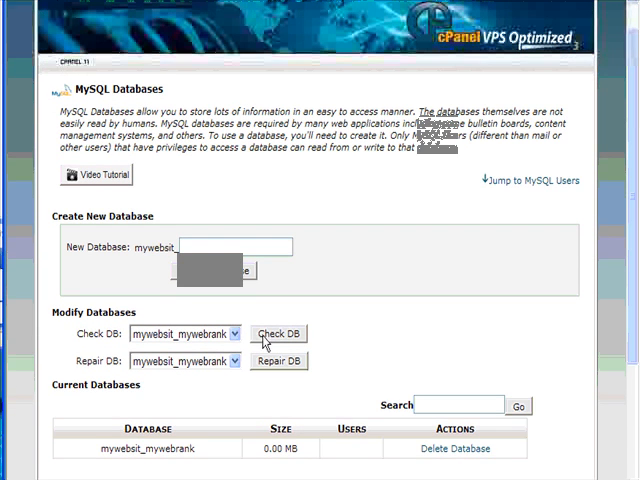
{"action": "scroll", "scroll_direction": "down", "scroll_amount": 3}
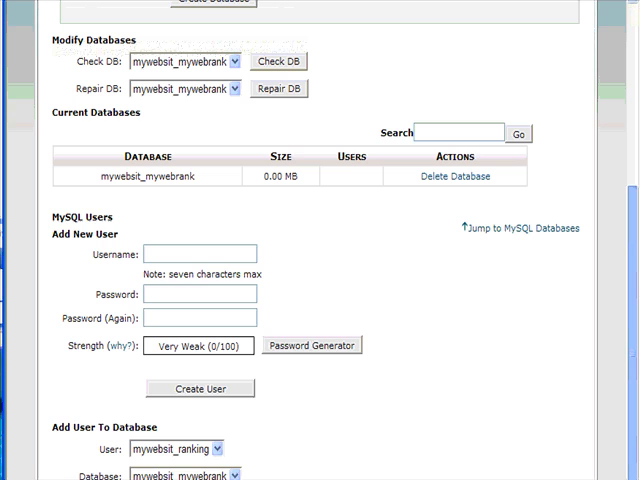
{"action": "scroll", "scroll_direction": "down", "scroll_amount": 3}
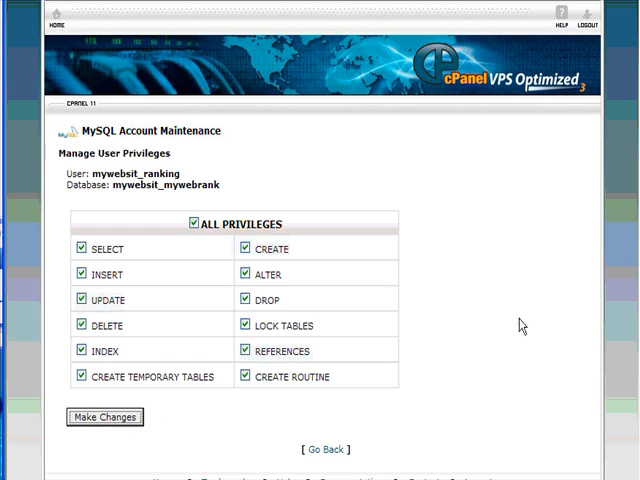
{"action": "left_click", "coordinate": [104, 416]}
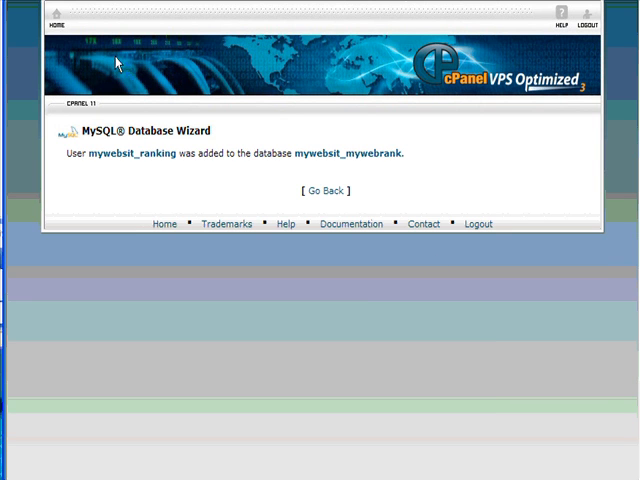
{"action": "left_click", "coordinate": [328, 192]}
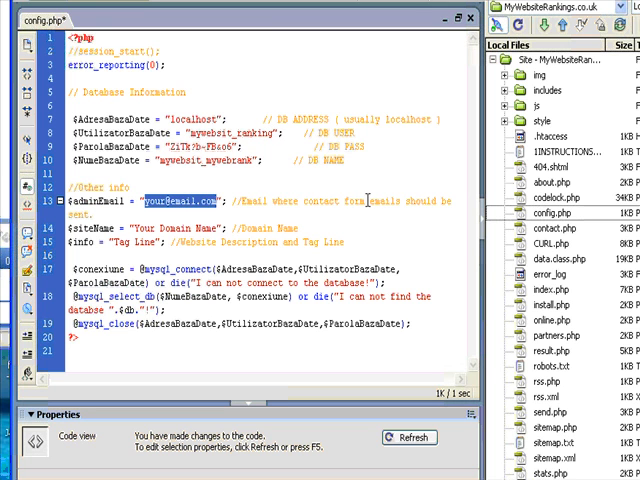
{"action": "mouse_move", "coordinate": [350, 200]}
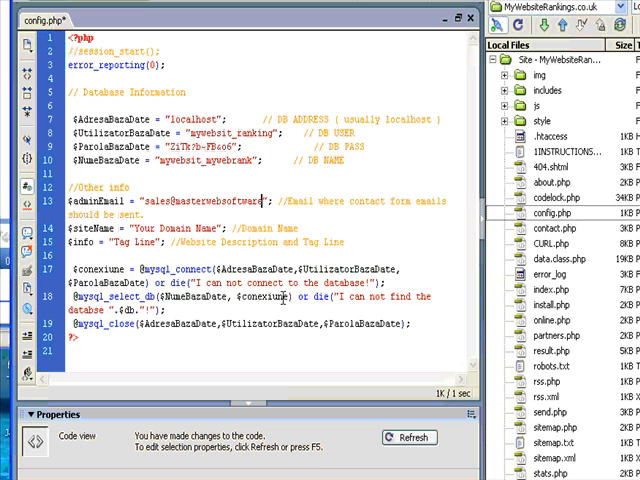
Fill config.php with the admin .com email, site name MyWebsiteRanking.co.uk and a new tag line.
{"action": "type", "text": ".com"}
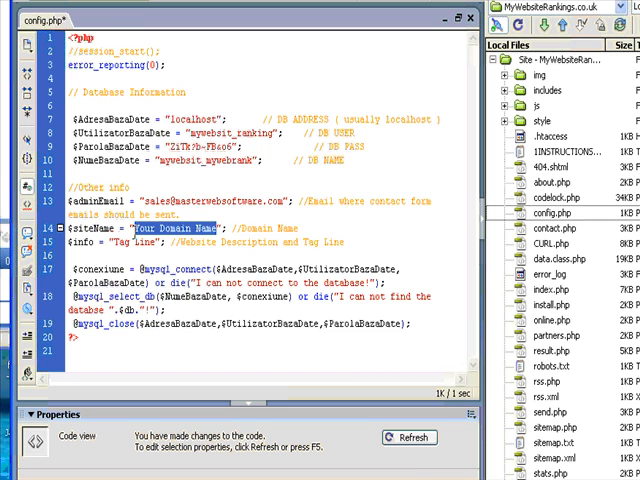
{"action": "type", "text": "My"}
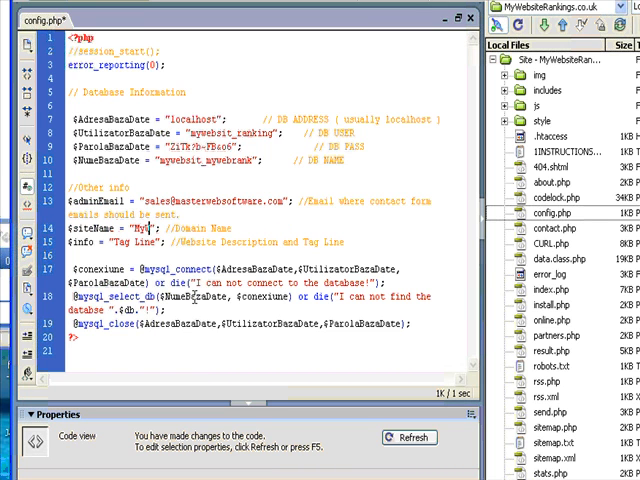
{"action": "type", "text": "WebSiteRanking.co.uk"}
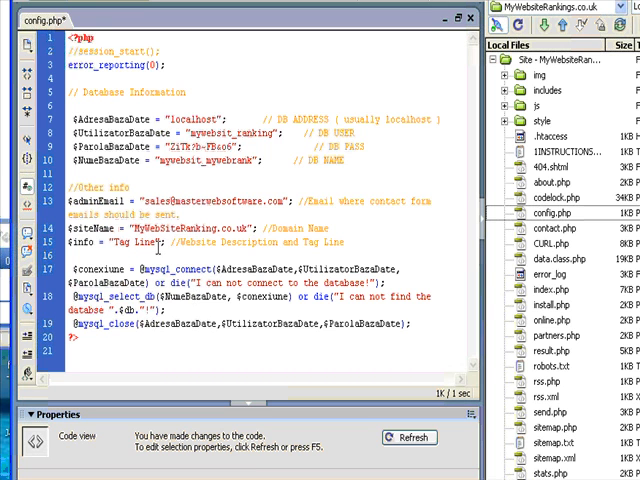
{"action": "double_click", "coordinate": [120, 242]}
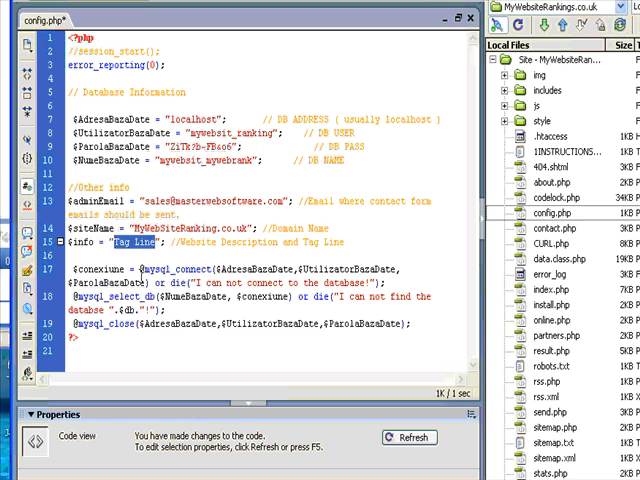
{"action": "type", "text": "Discovery"}
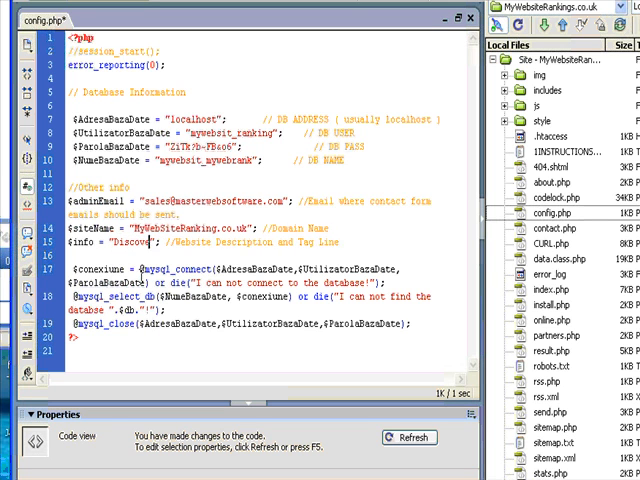
{"action": "type", "text": "Your"}
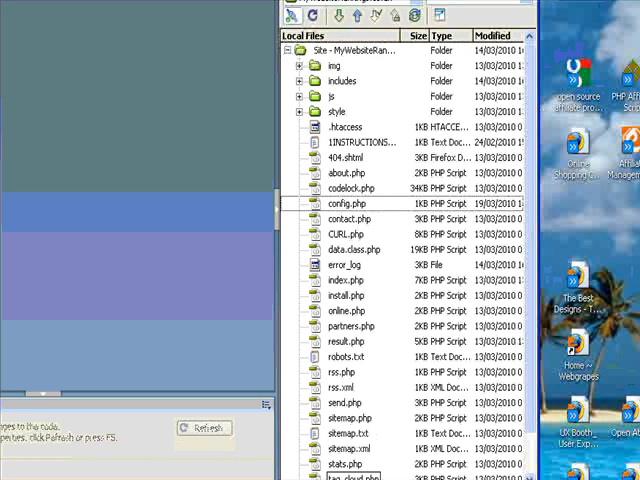
Put the entire site, including the edited config.php, onto the remote server.
{"action": "left_click", "coordinate": [284, 54]}
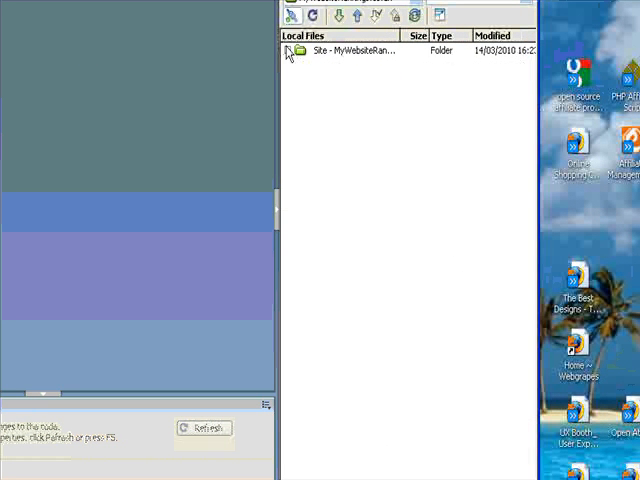
{"action": "left_click", "coordinate": [344, 18]}
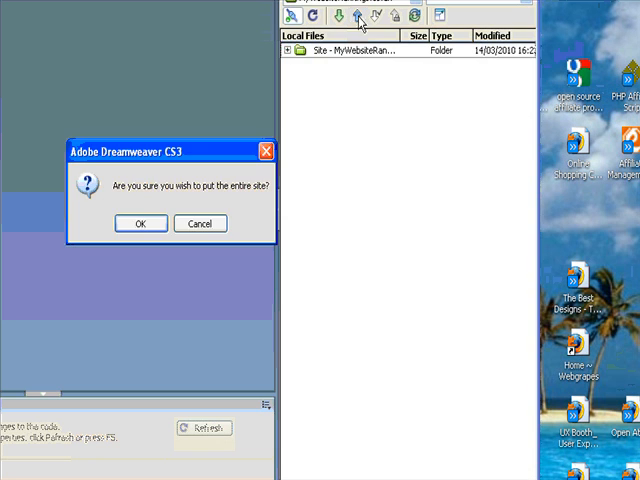
{"action": "left_click", "coordinate": [140, 224]}
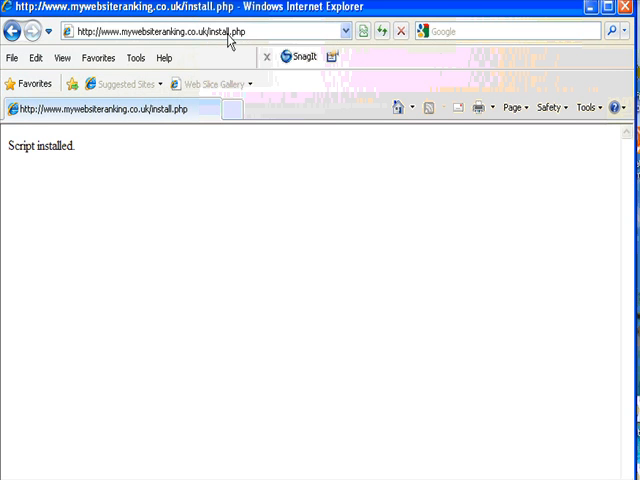
{"action": "mouse_move", "coordinate": [250, 44]}
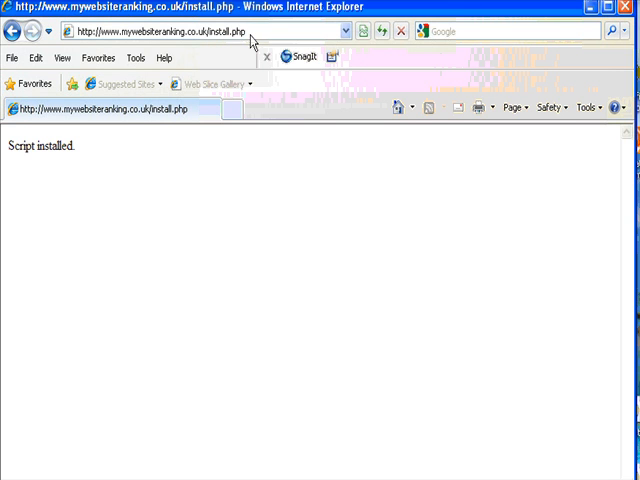
{"action": "mouse_move", "coordinate": [228, 56]}
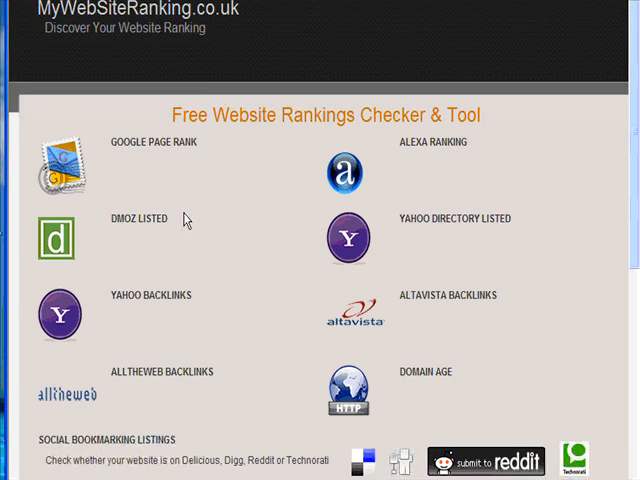
Scroll through the live home page's rankings checker tools and URL submission form.
{"action": "scroll", "scroll_direction": "down", "scroll_amount": 3}
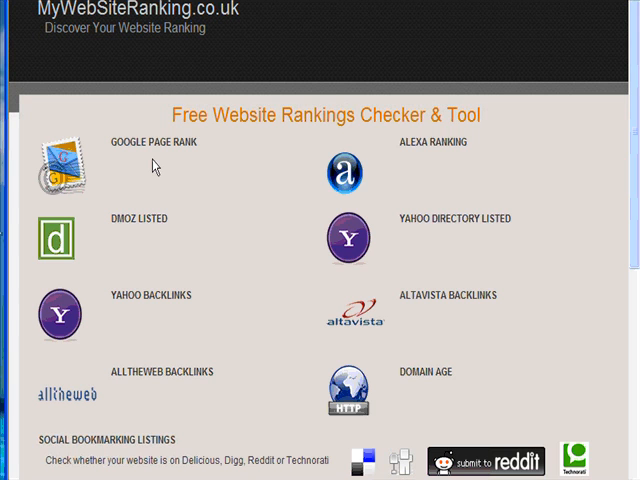
{"action": "mouse_move", "coordinate": [204, 76]}
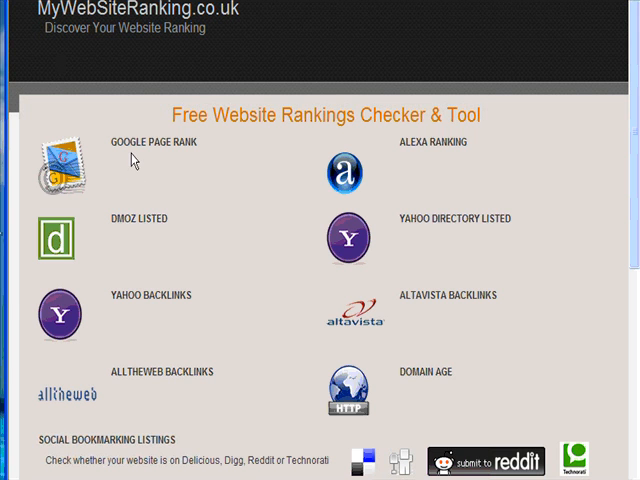
{"action": "mouse_move", "coordinate": [252, 308]}
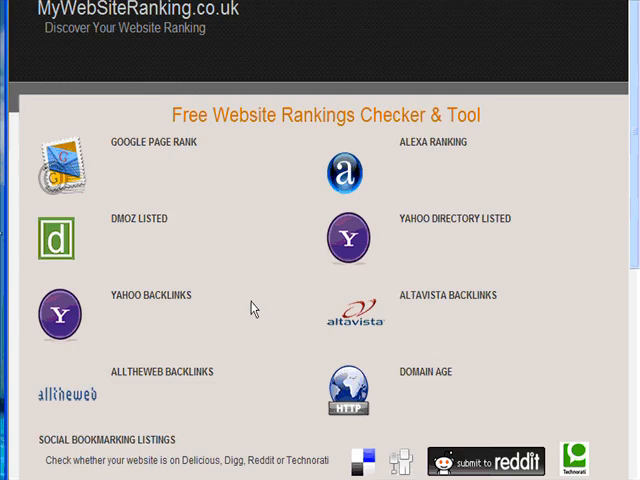
{"action": "scroll", "scroll_direction": "down", "scroll_amount": 3}
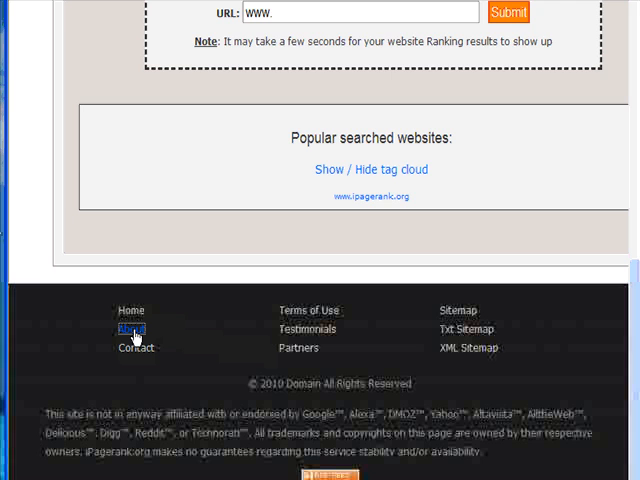
Check the footer pages About, Contact and Terms and Conditions on the live site.
{"action": "left_click", "coordinate": [132, 328]}
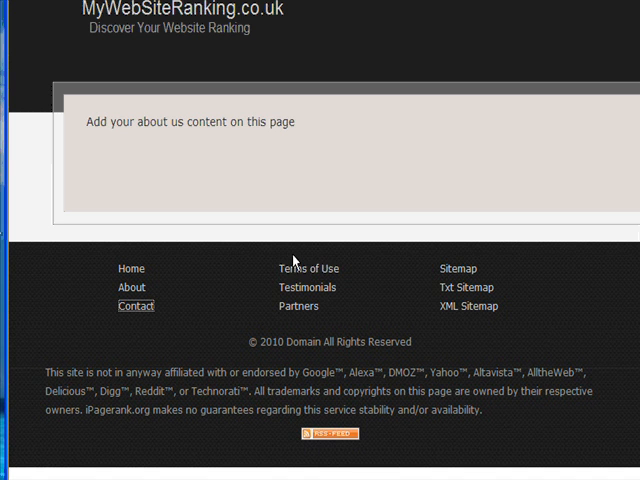
{"action": "left_click", "coordinate": [136, 308]}
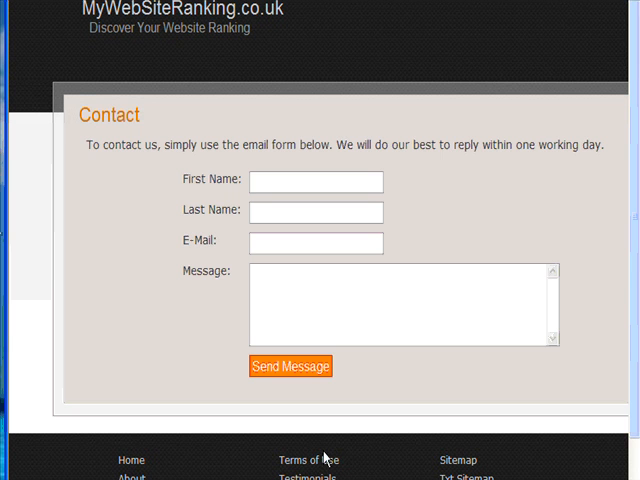
{"action": "left_click", "coordinate": [308, 460]}
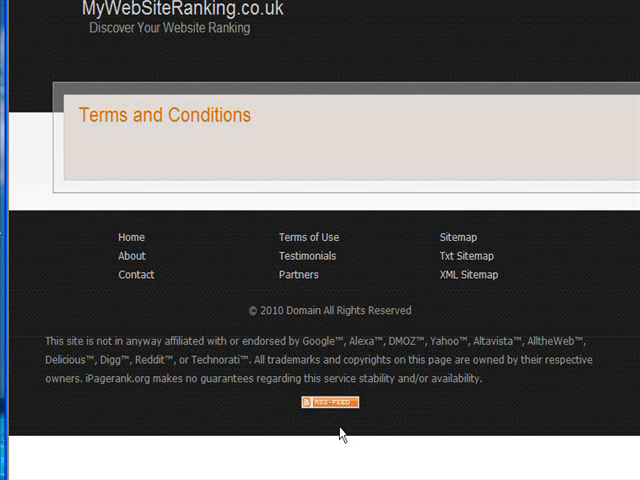
{"action": "mouse_move", "coordinate": [456, 236]}
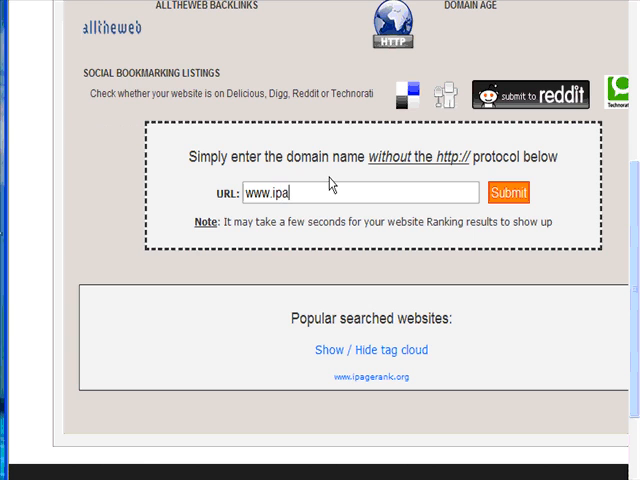
{"action": "type", "text": "gerank.org"}
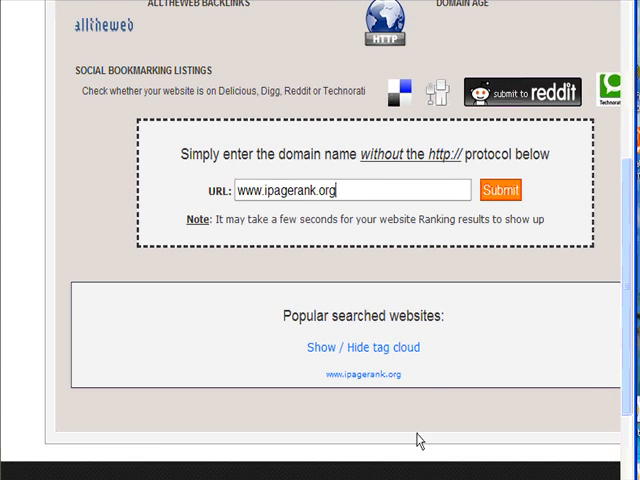
{"action": "left_click", "coordinate": [500, 190]}
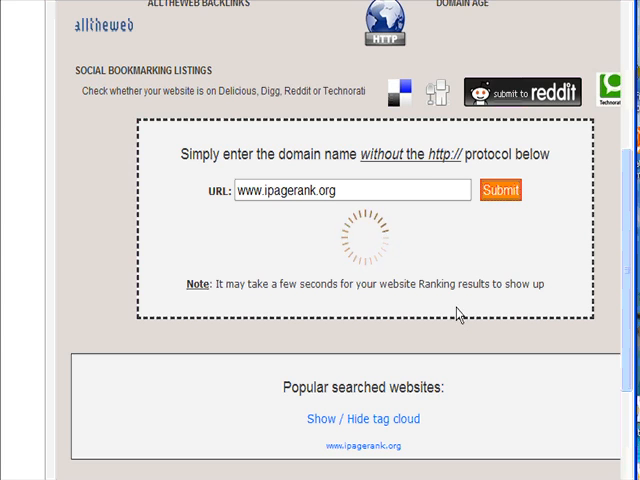
{"action": "scroll", "scroll_direction": "down", "scroll_amount": 3}
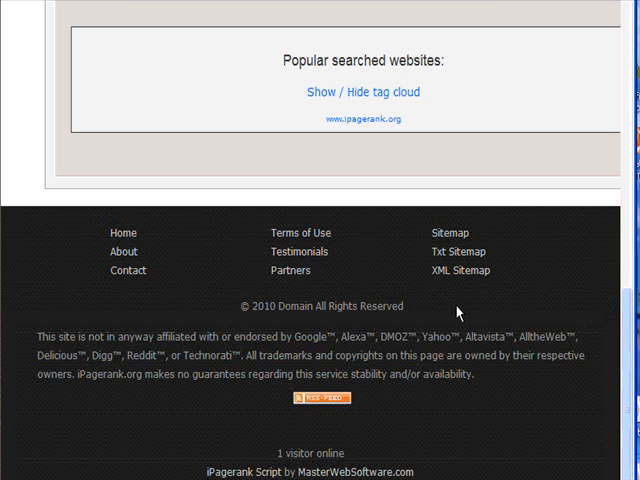
{"action": "mouse_move", "coordinate": [204, 478]}
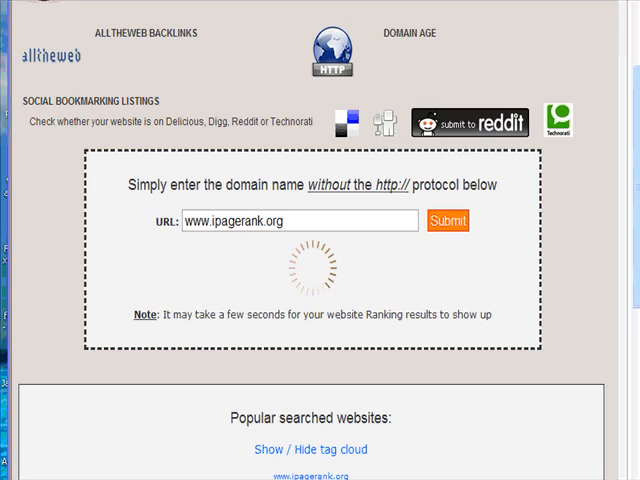
{"action": "left_click", "coordinate": [446, 220]}
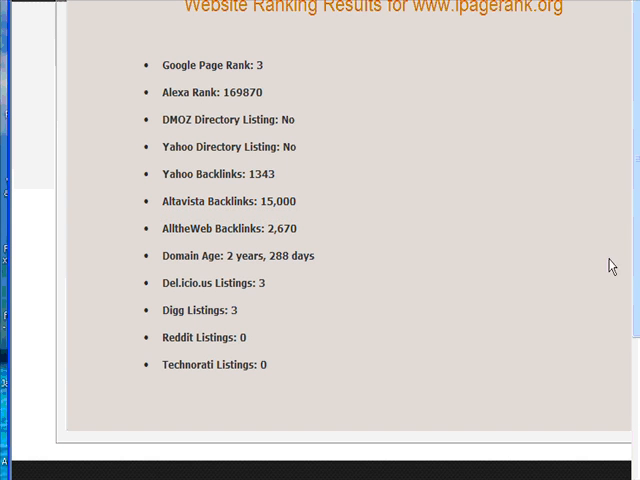
{"action": "mouse_move", "coordinate": [418, 234]}
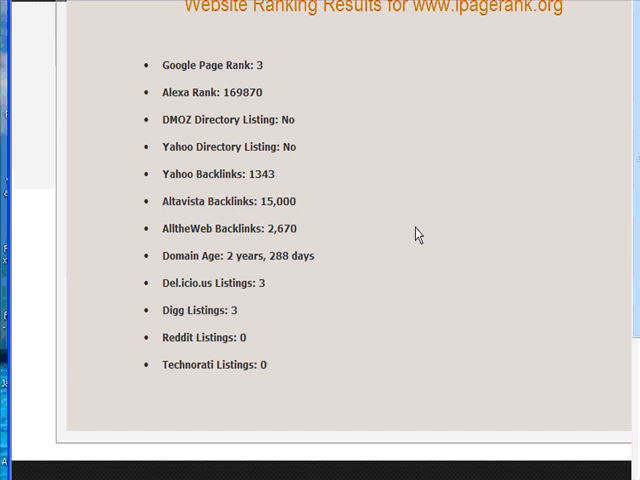
{"action": "mouse_move", "coordinate": [340, 72]}
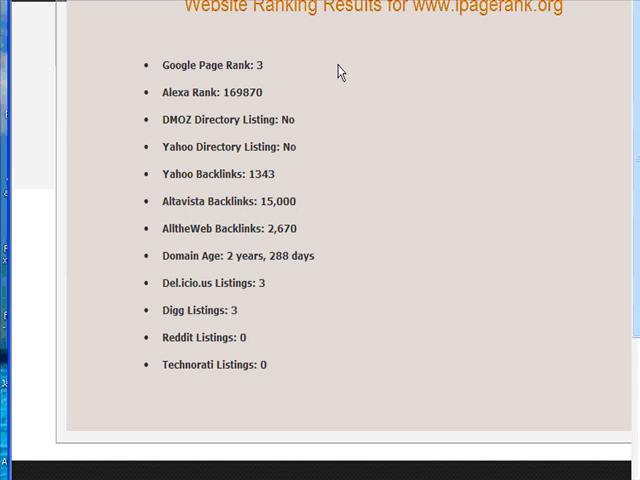
{"action": "mouse_move", "coordinate": [322, 78]}
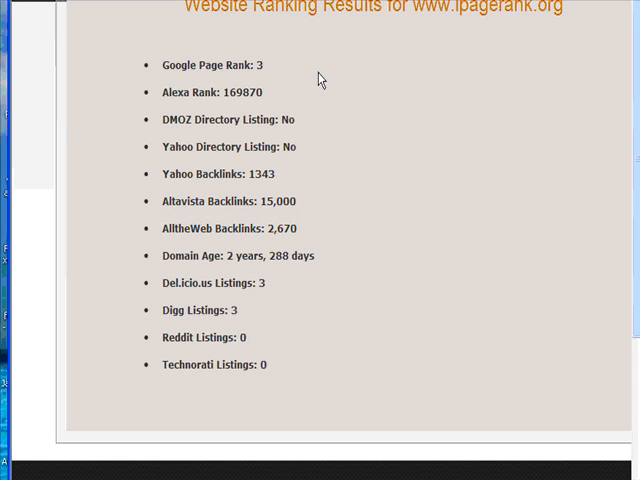
{"action": "mouse_move", "coordinate": [280, 78]}
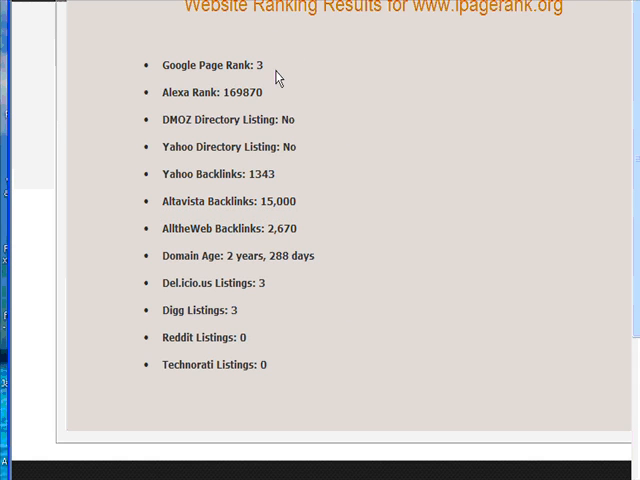
{"action": "mouse_move", "coordinate": [282, 88]}
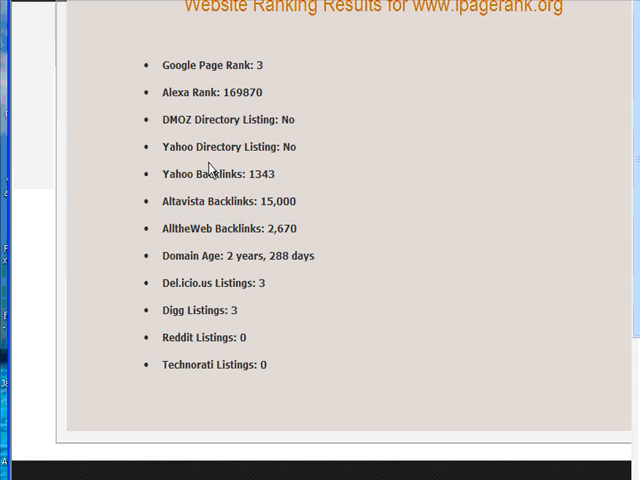
{"action": "double_click", "coordinate": [224, 174]}
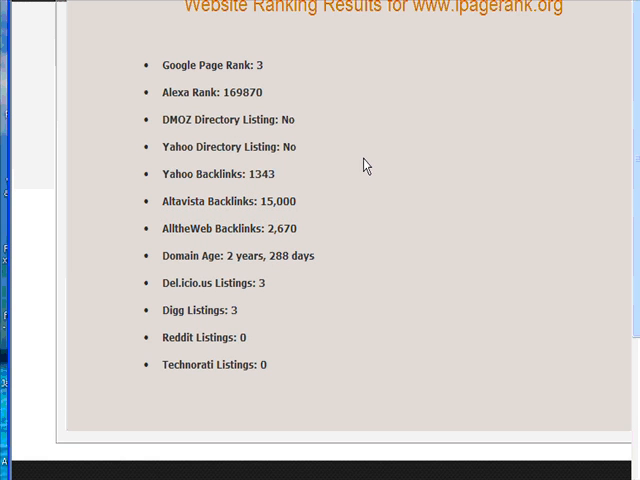
{"action": "mouse_move", "coordinate": [372, 164]}
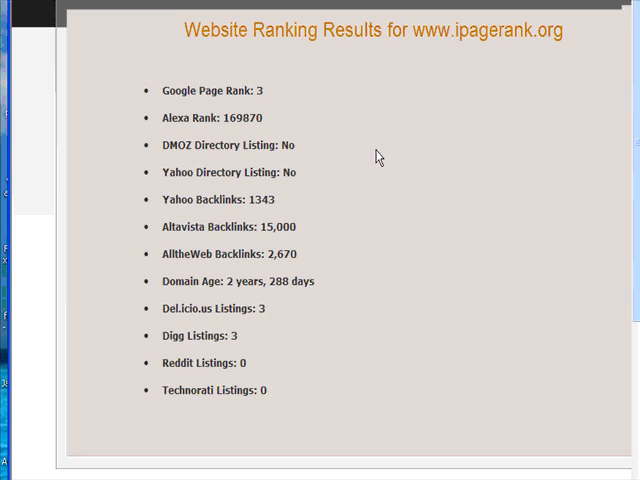
{"action": "scroll", "scroll_direction": "down", "scroll_amount": 3}
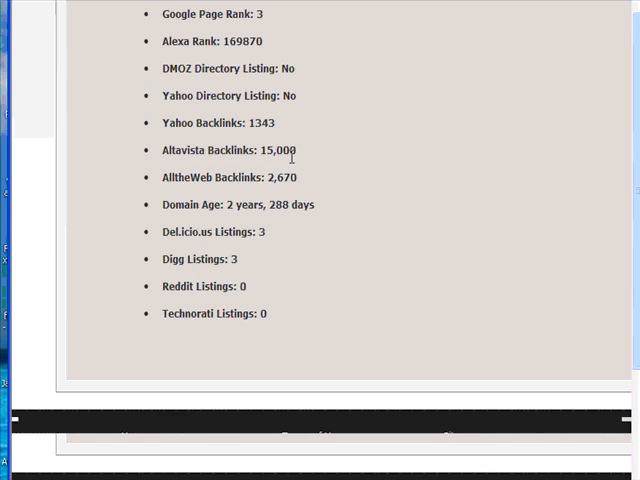
{"action": "scroll", "scroll_direction": "down", "scroll_amount": 3}
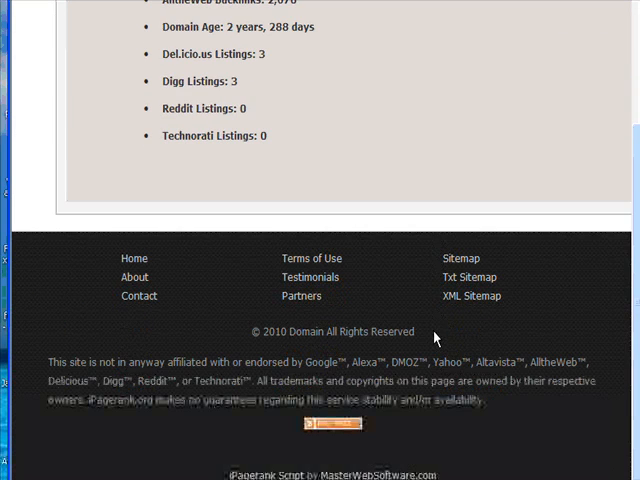
{"action": "mouse_move", "coordinate": [604, 432]}
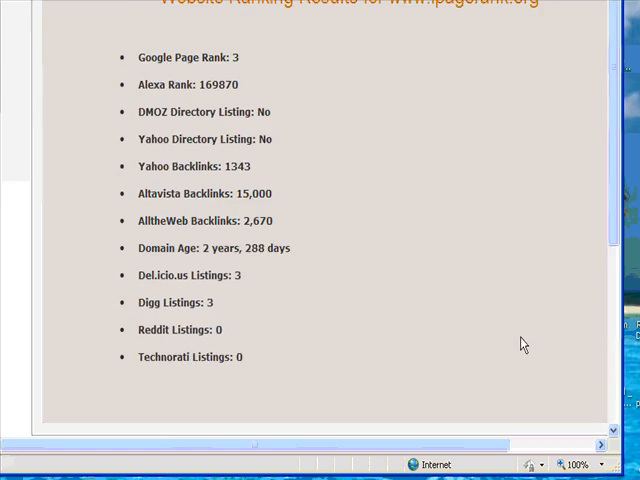
{"action": "scroll", "scroll_direction": "down", "scroll_amount": 3}
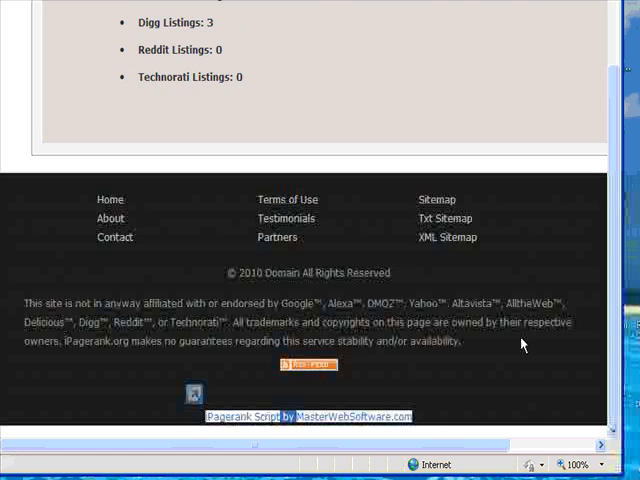
{"action": "scroll", "scroll_direction": "up", "scroll_amount": 3}
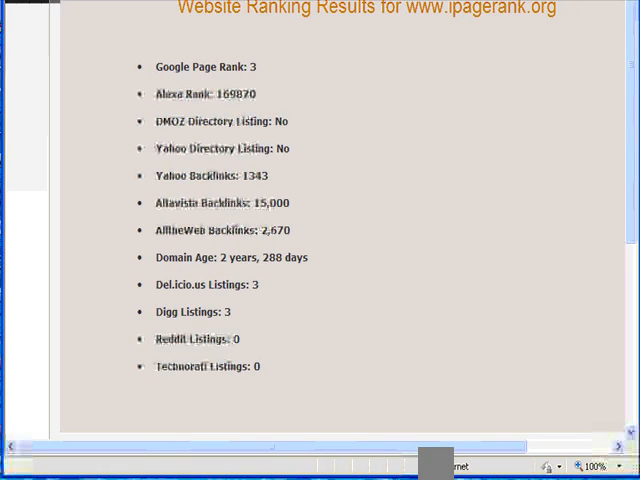
{"action": "scroll", "scroll_direction": "down", "scroll_amount": 3}
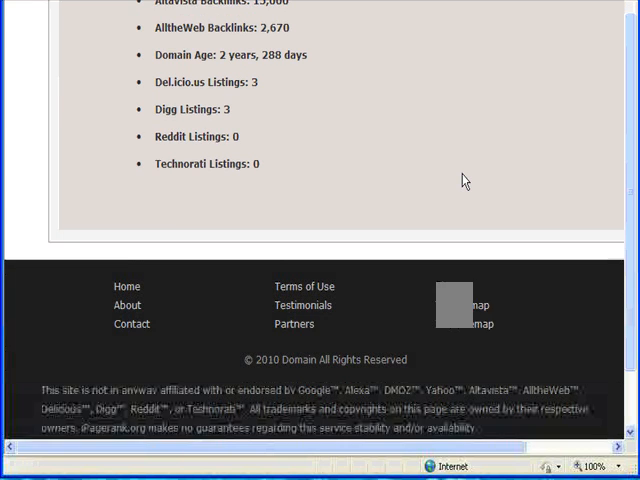
{"action": "scroll", "scroll_direction": "down", "scroll_amount": 3}
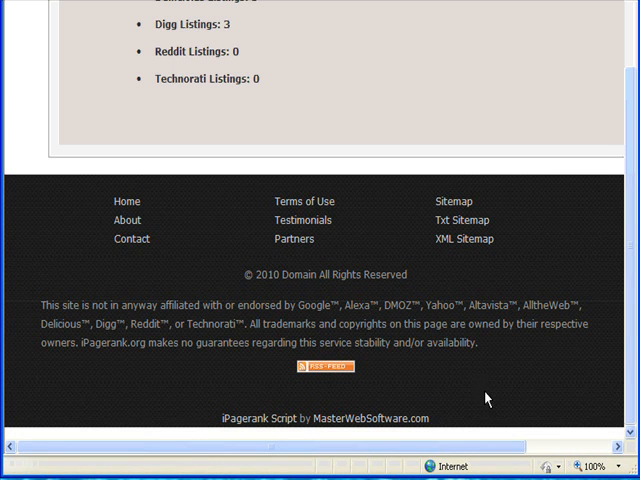
{"action": "scroll", "scroll_direction": "up", "scroll_amount": 3}
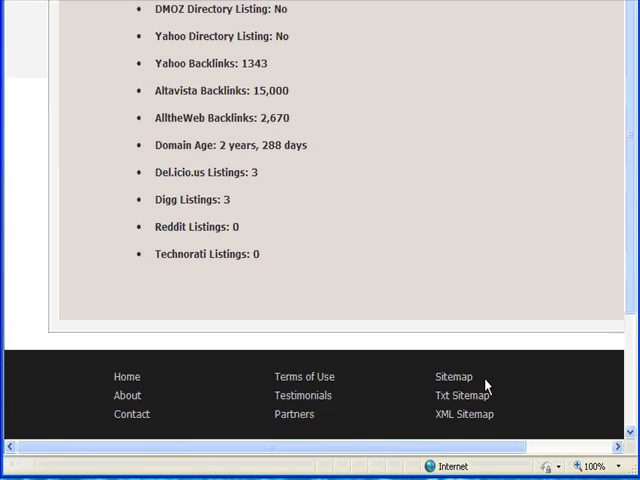
{"action": "scroll", "scroll_direction": "down", "scroll_amount": 3}
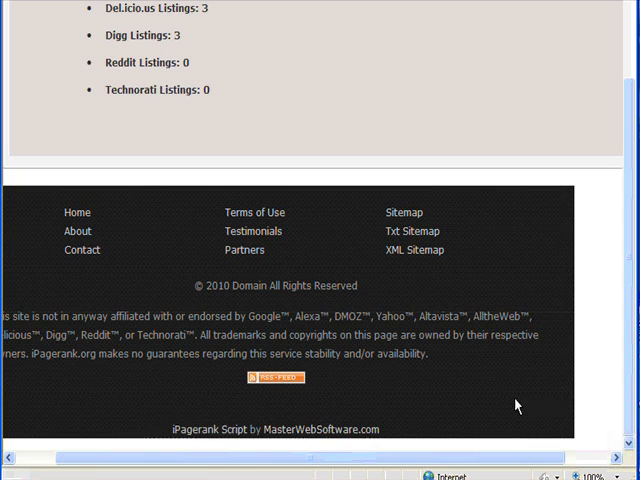
{"action": "scroll", "scroll_direction": "up", "scroll_amount": 3}
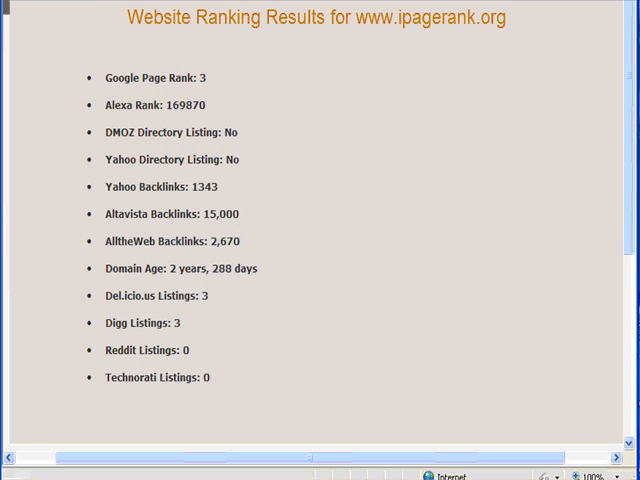